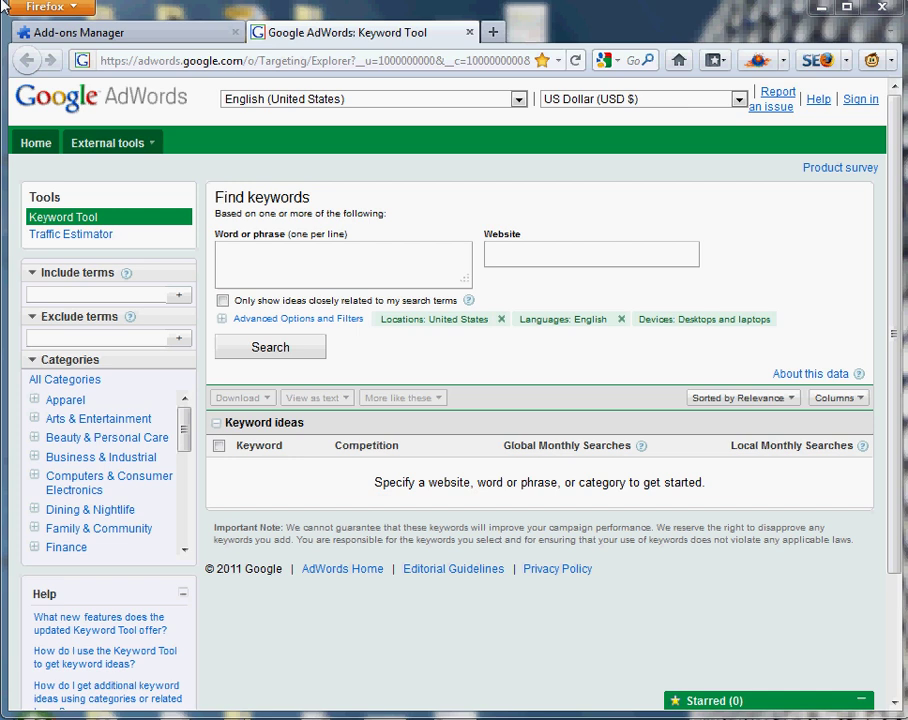
pyautogui.moveTo(192, 280)
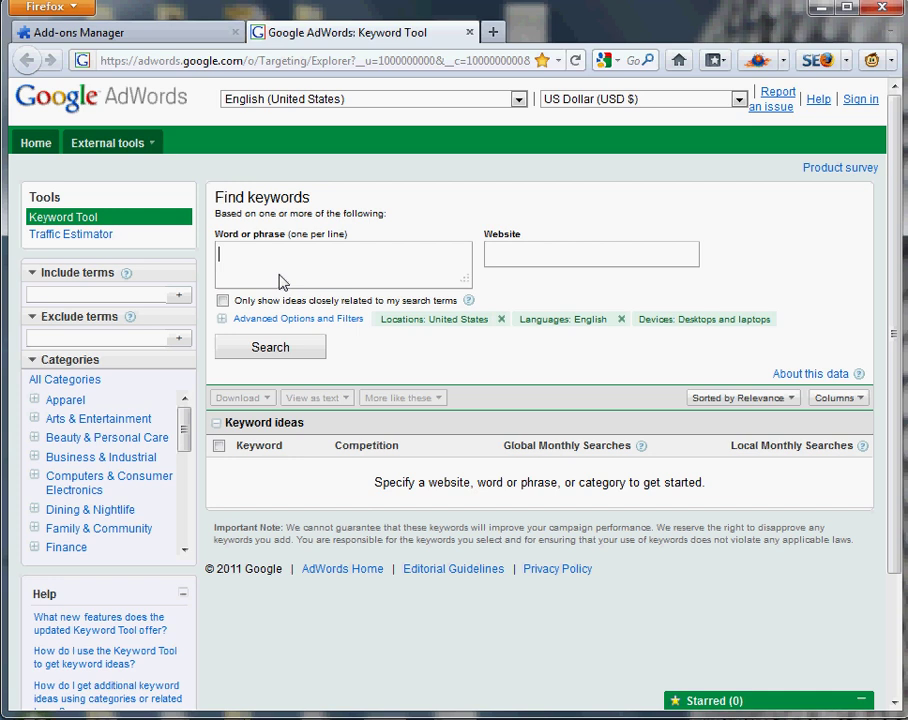
# Search the Keyword Tool for the phrase 'tow mirrors'
pyautogui.click(343, 260)
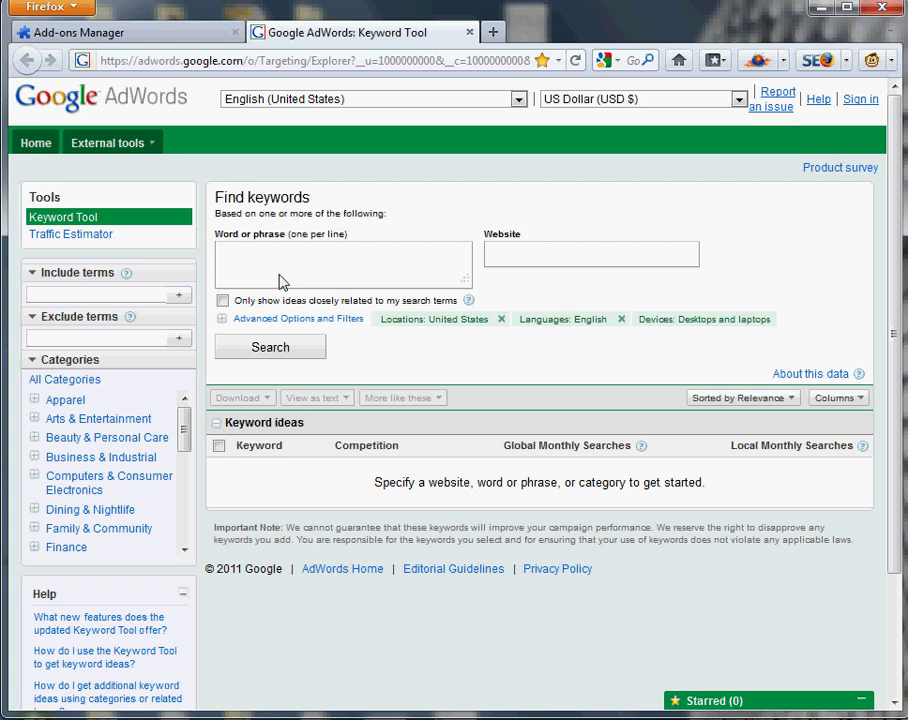
pyautogui.write('t')
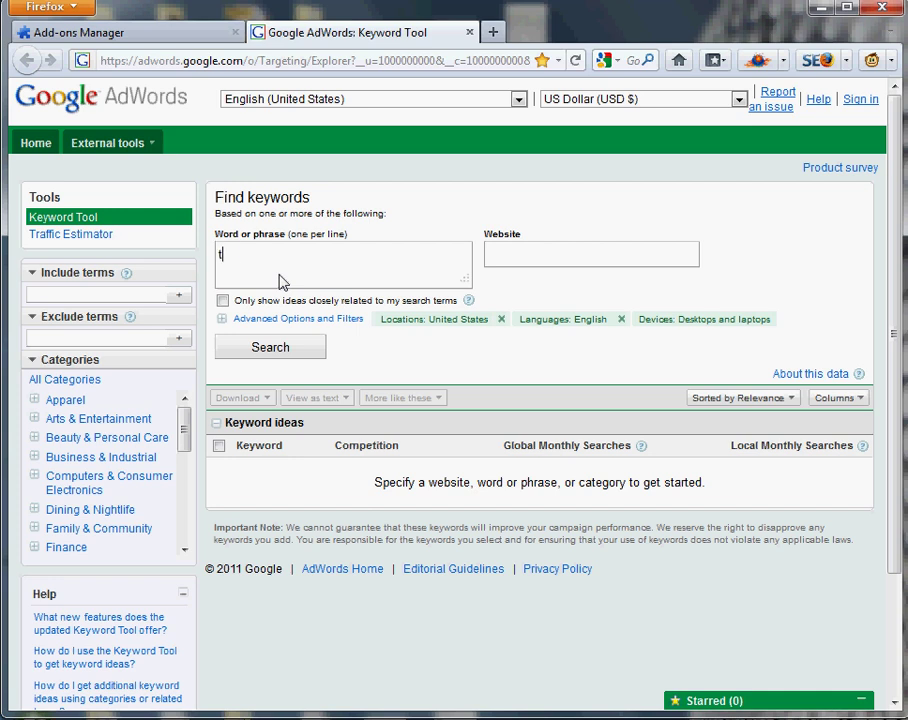
pyautogui.write('ow mirro')
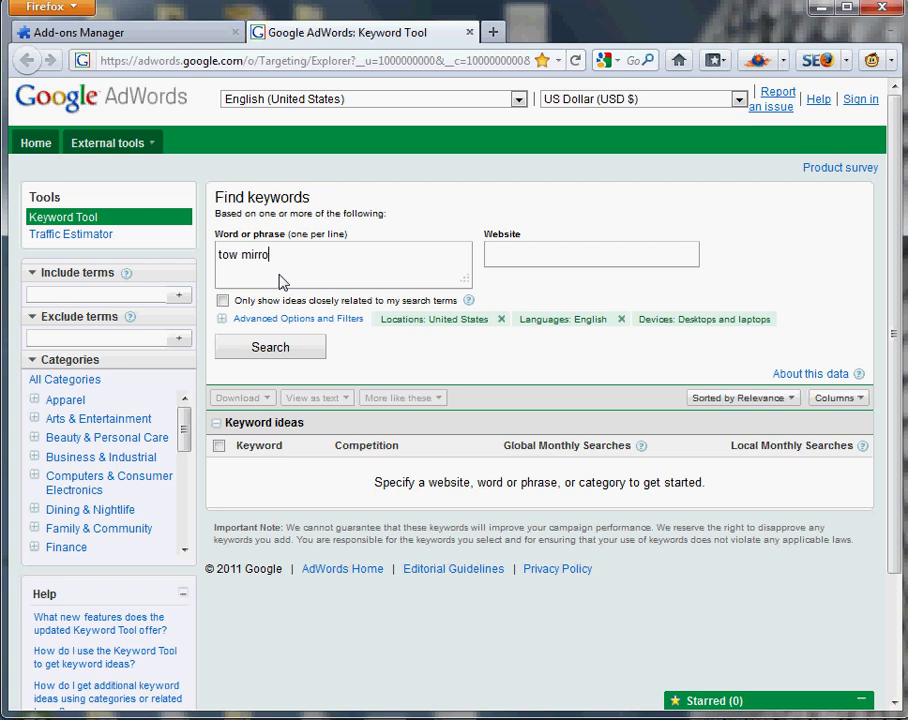
pyautogui.write('rs')
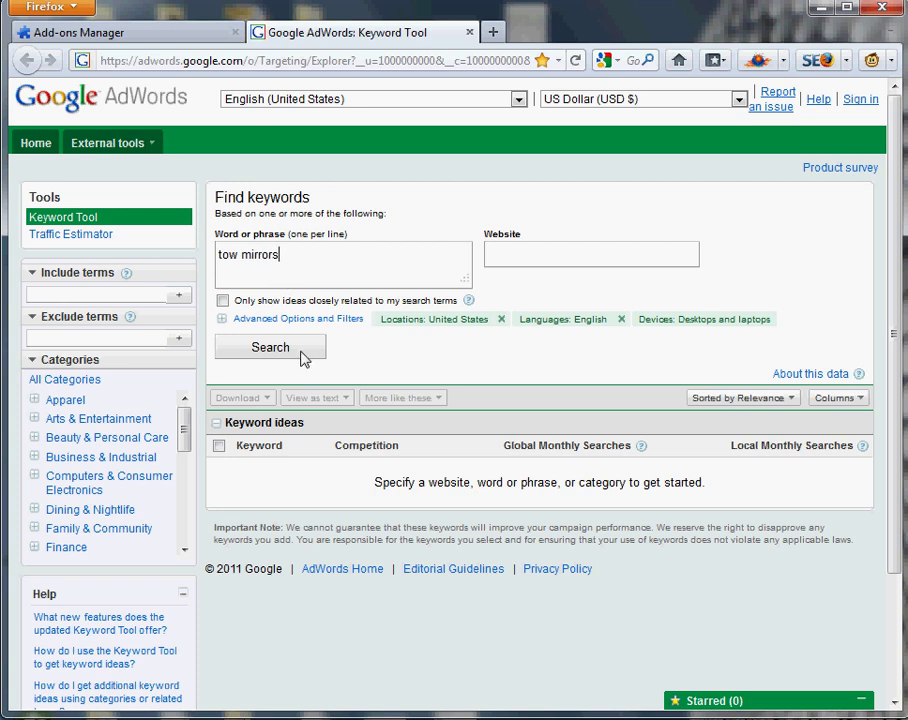
pyautogui.click(270, 347)
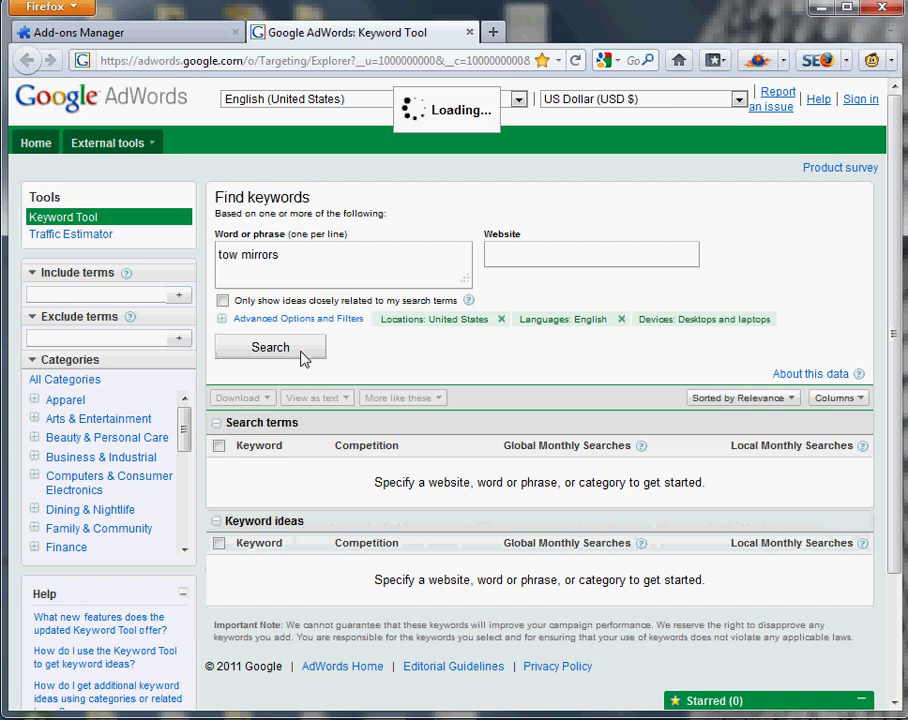
pyautogui.click(269, 347)
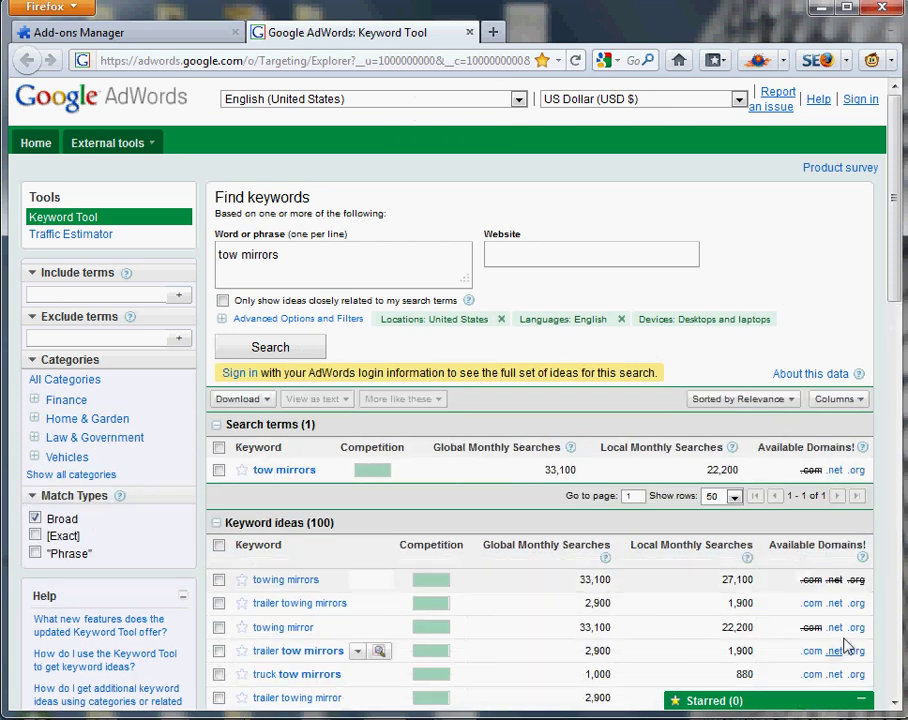
# Scroll through the keyword ideas to review .com, .net and .org availability, then return to top
pyautogui.scroll(-3)
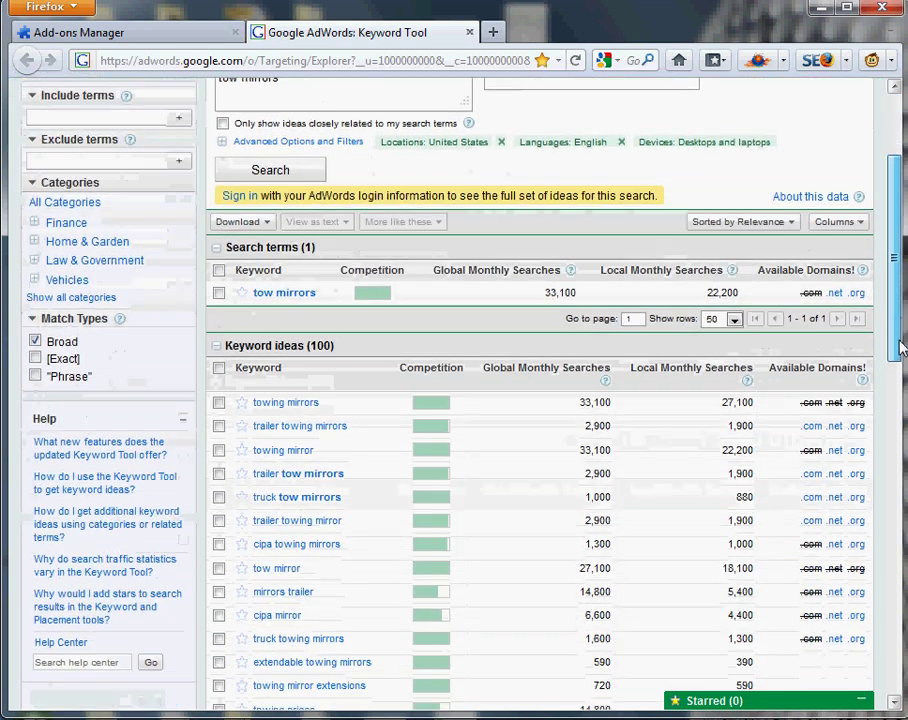
pyautogui.scroll(-3)
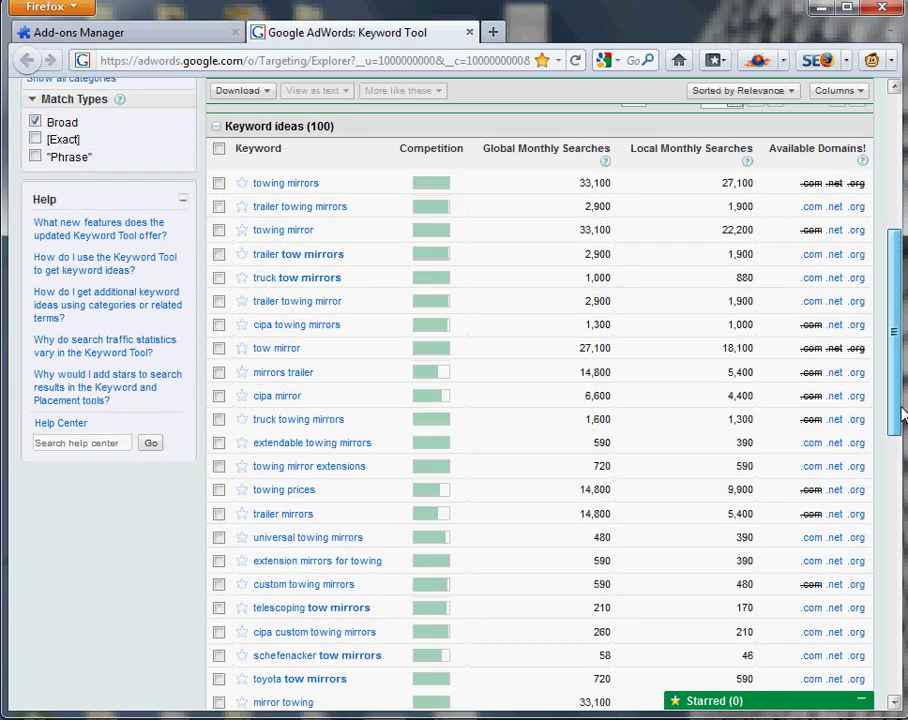
pyautogui.scroll(3)
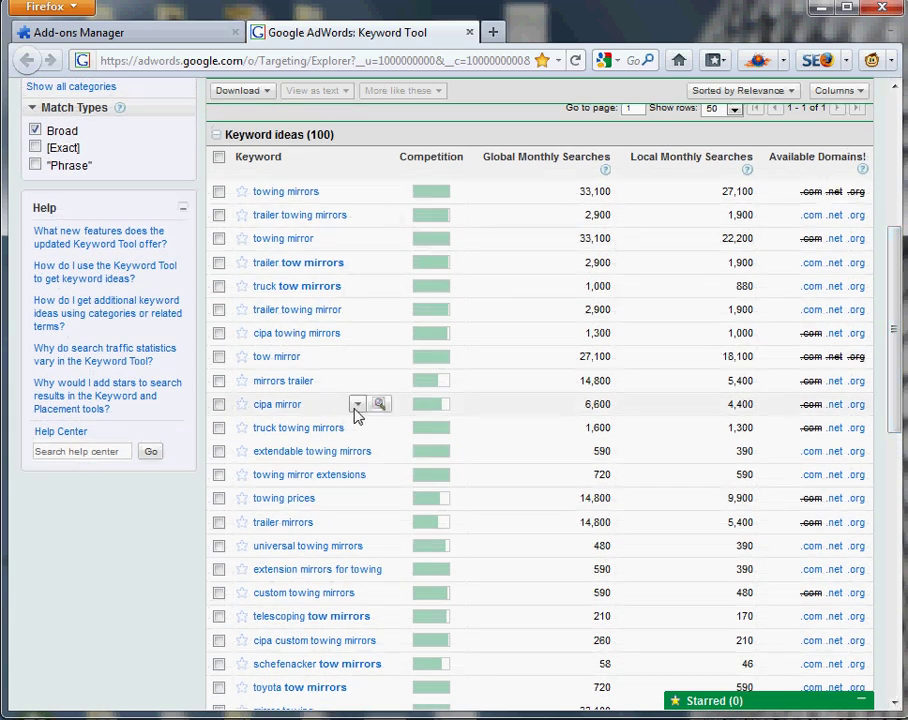
pyautogui.moveTo(825, 427)
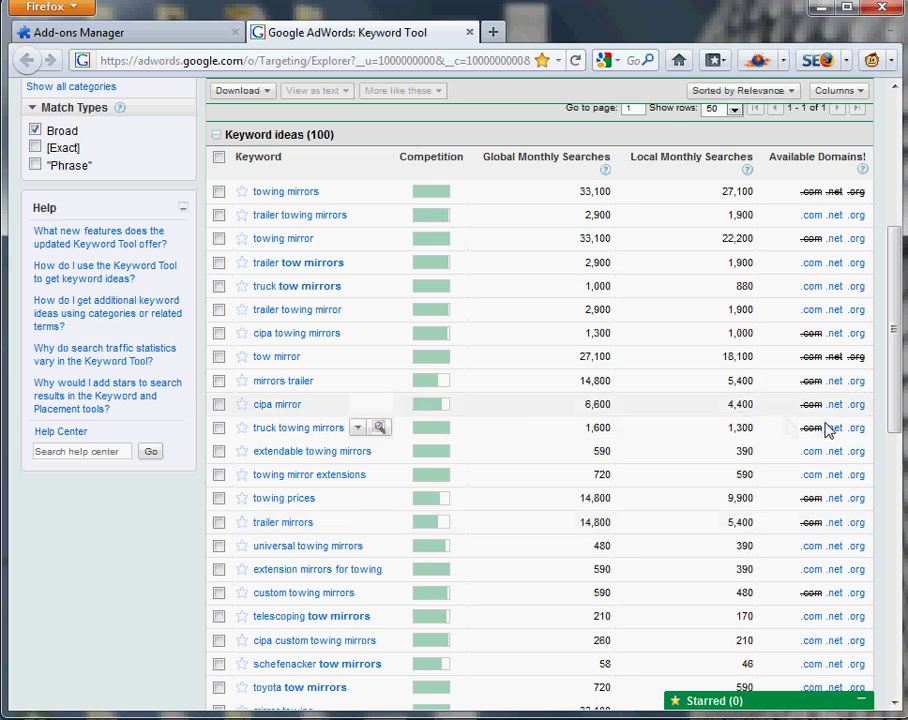
pyautogui.moveTo(880, 428)
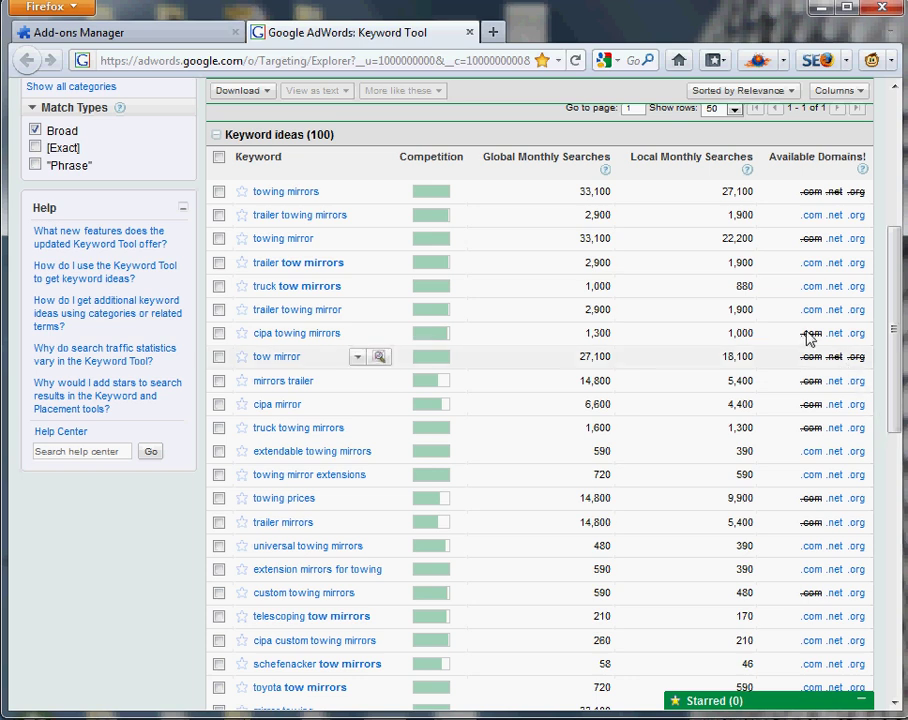
pyautogui.moveTo(818, 252)
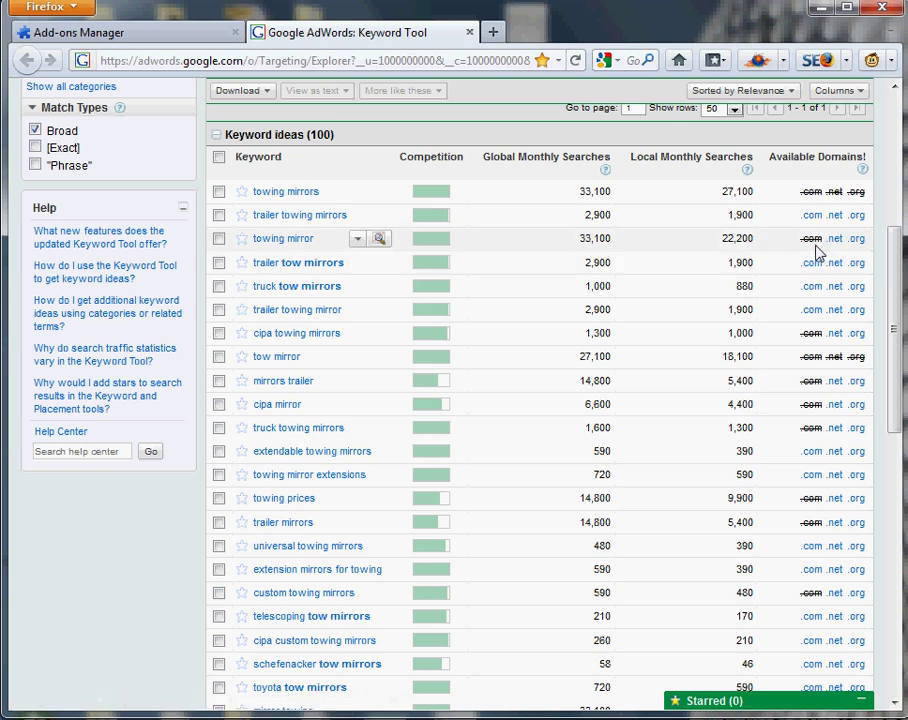
pyautogui.moveTo(811, 263)
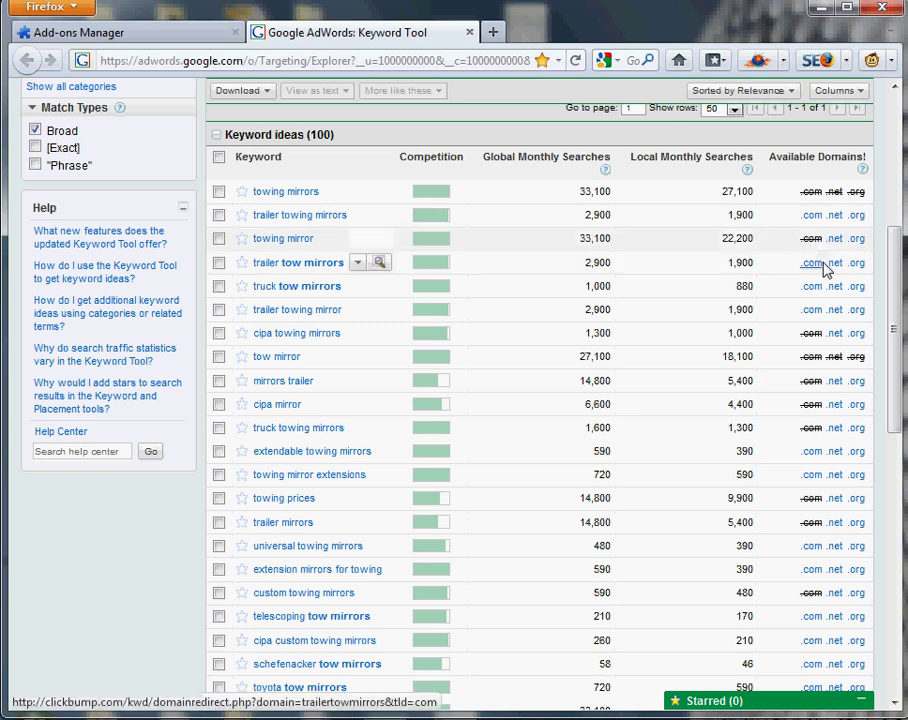
pyautogui.moveTo(858, 248)
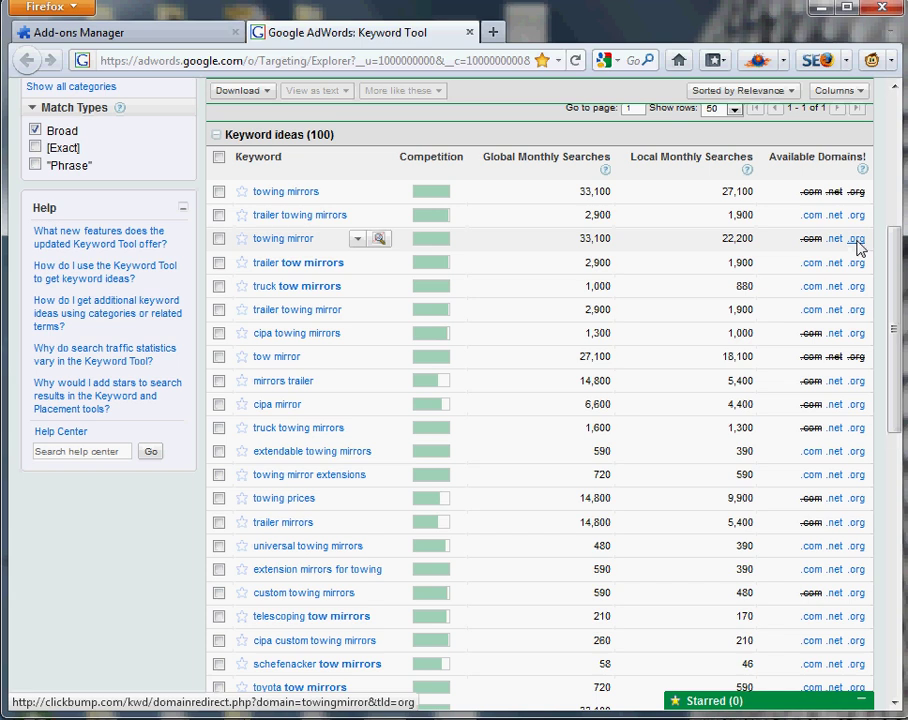
pyautogui.moveTo(805, 430)
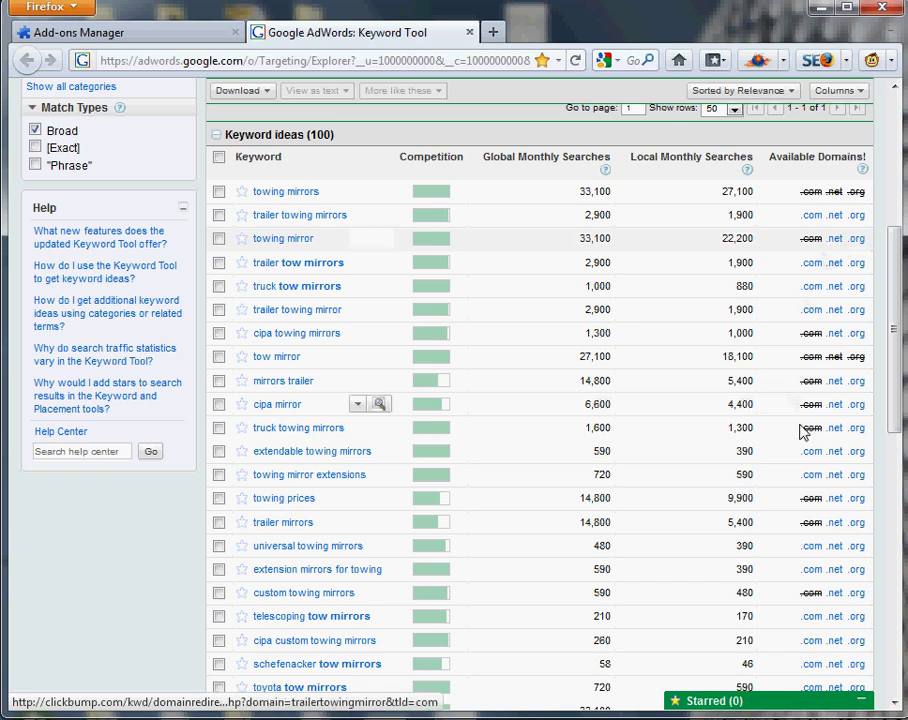
pyautogui.scroll(-3)
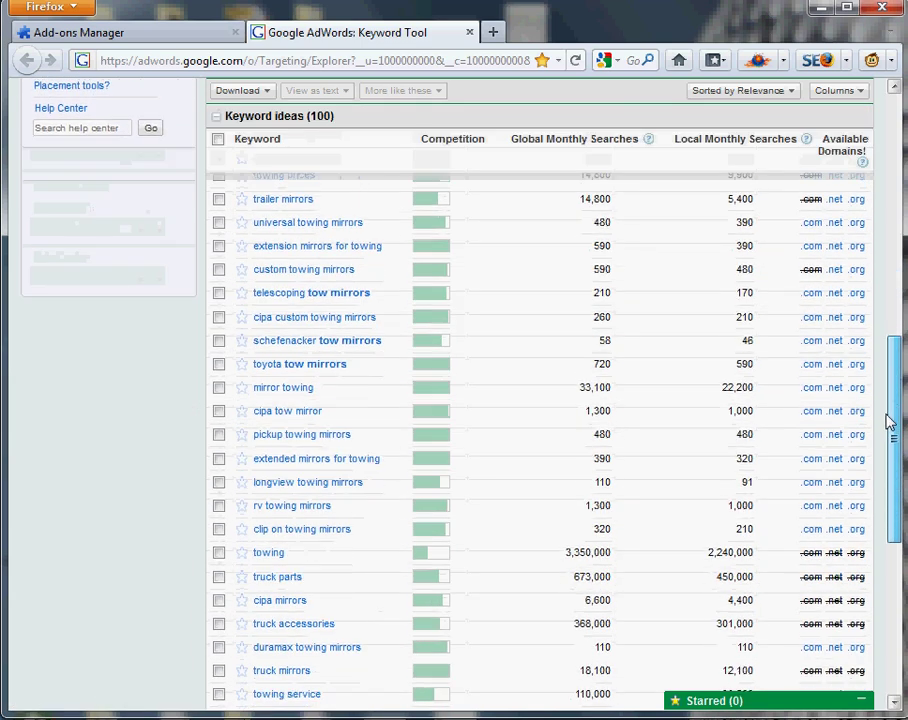
pyautogui.scroll(-3)
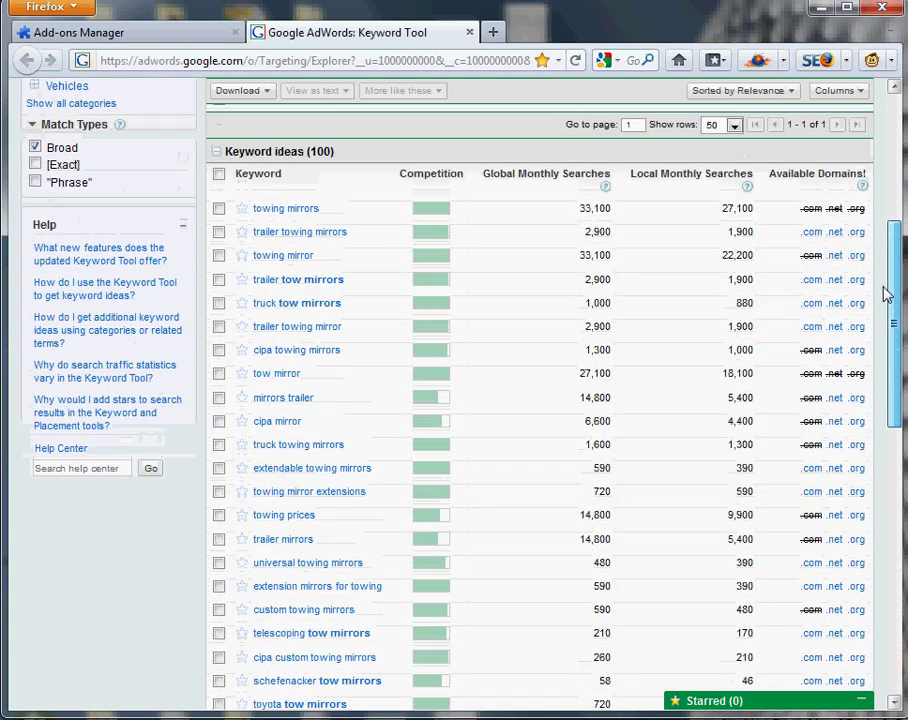
pyautogui.scroll(3)
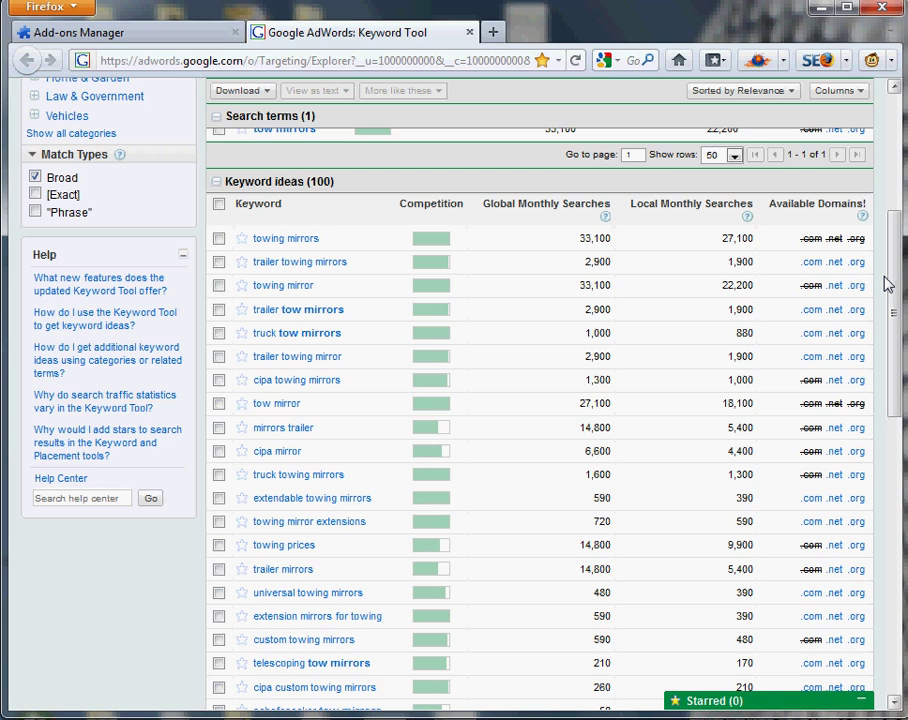
pyautogui.moveTo(693, 217)
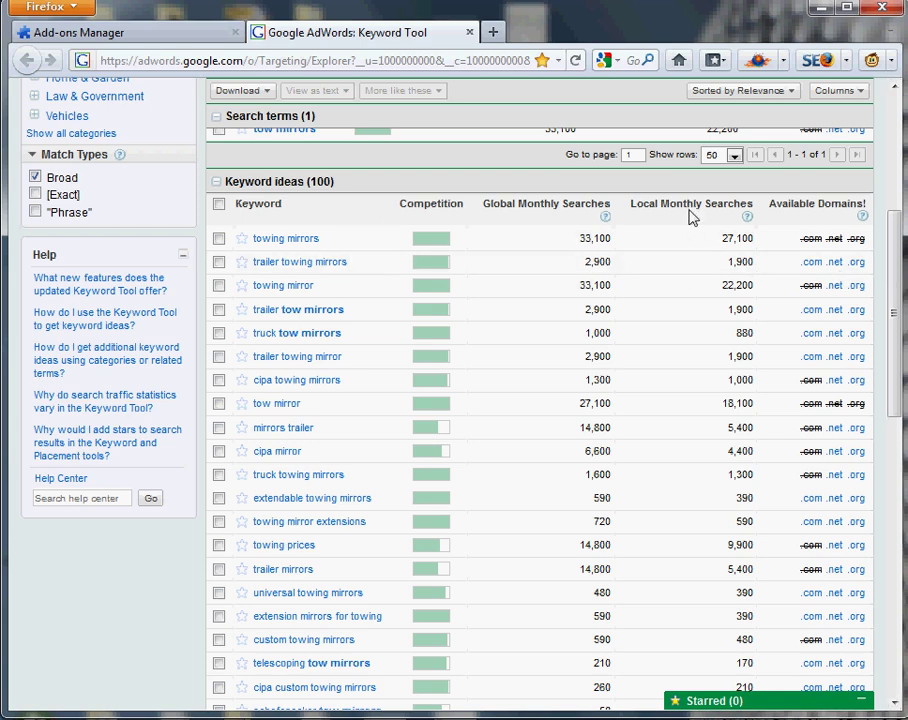
pyautogui.moveTo(672, 300)
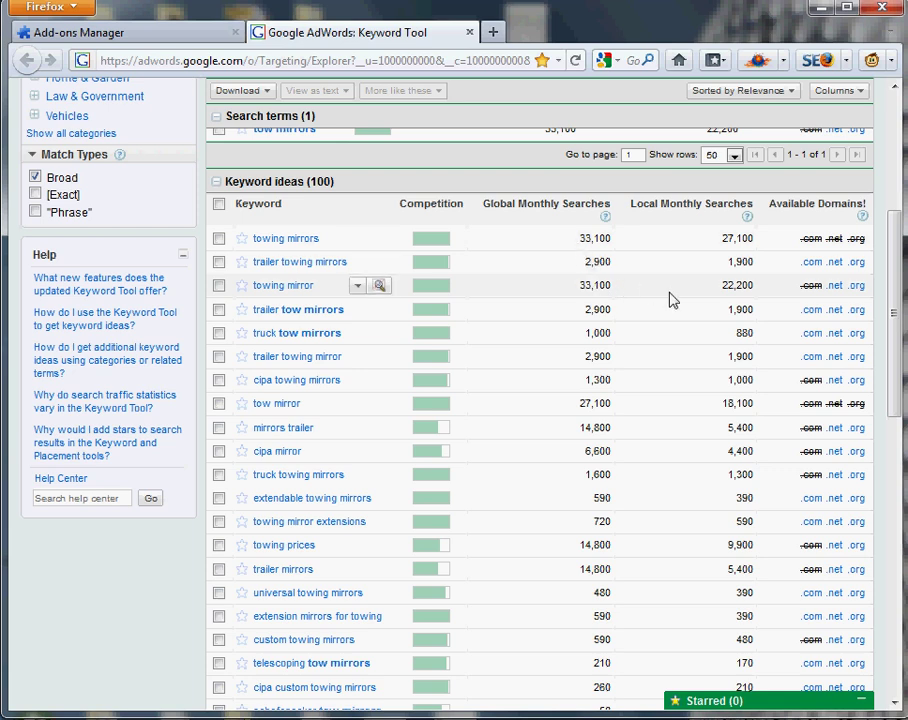
pyautogui.moveTo(790, 296)
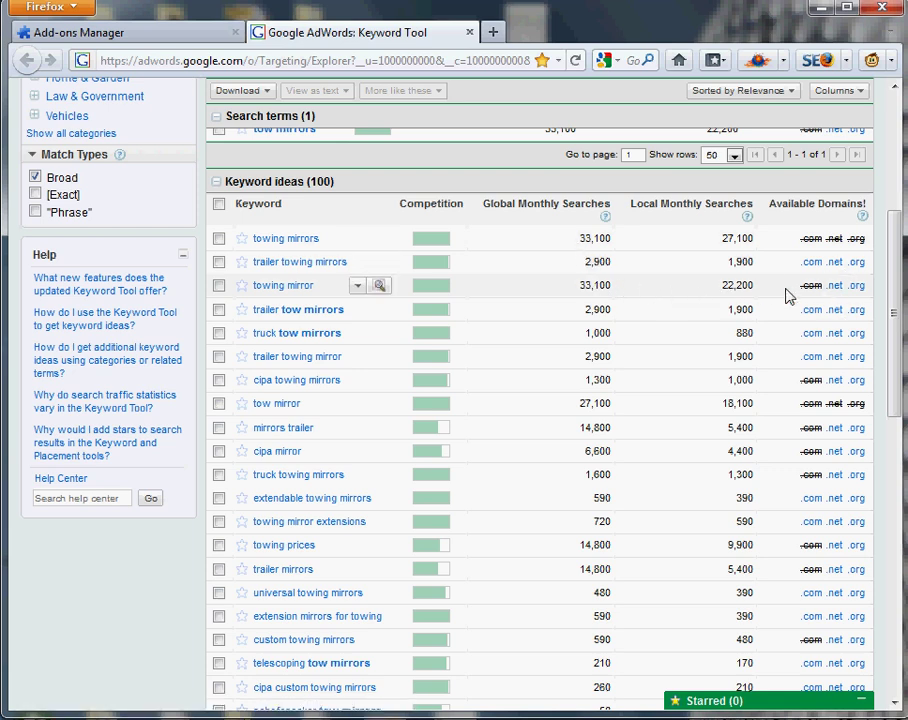
pyautogui.moveTo(834, 286)
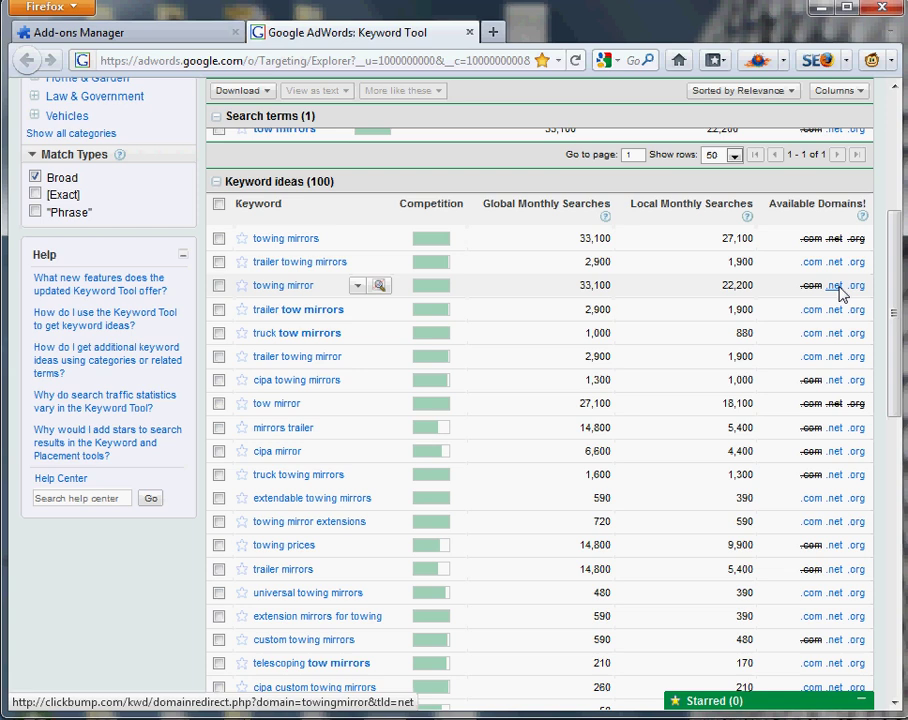
# Follow the .net link for 'towing mirror' and switch to the new 1&1 tab
pyautogui.click(832, 285)
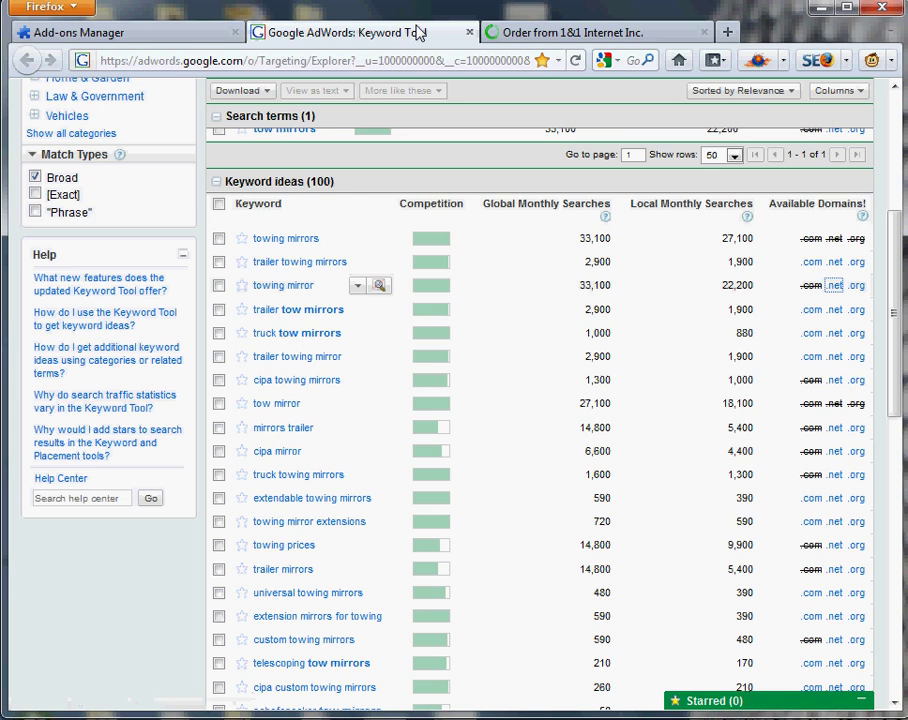
pyautogui.click(595, 32)
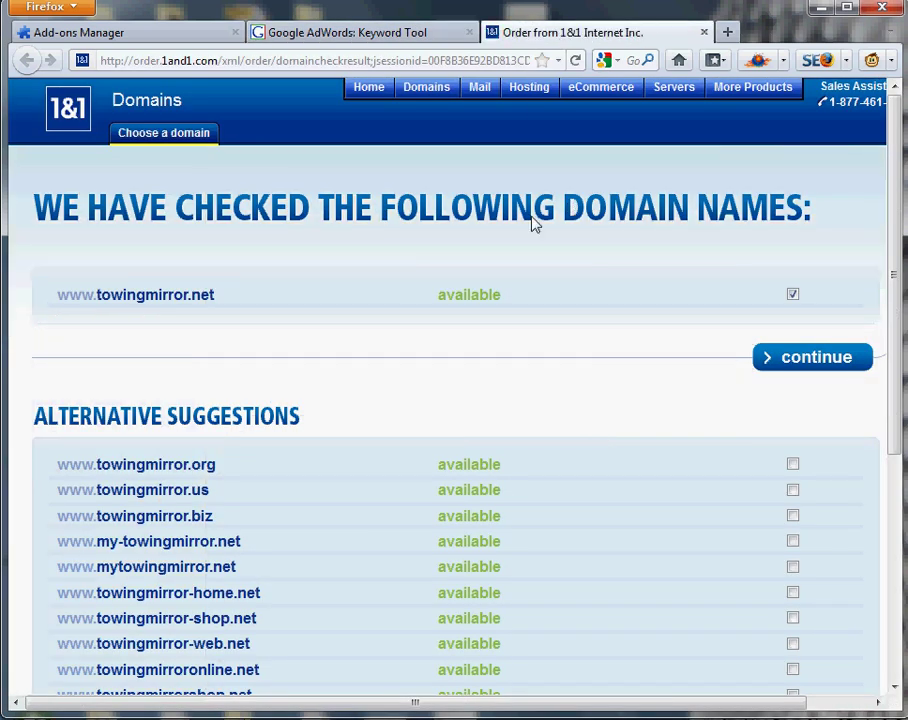
pyautogui.moveTo(812, 357)
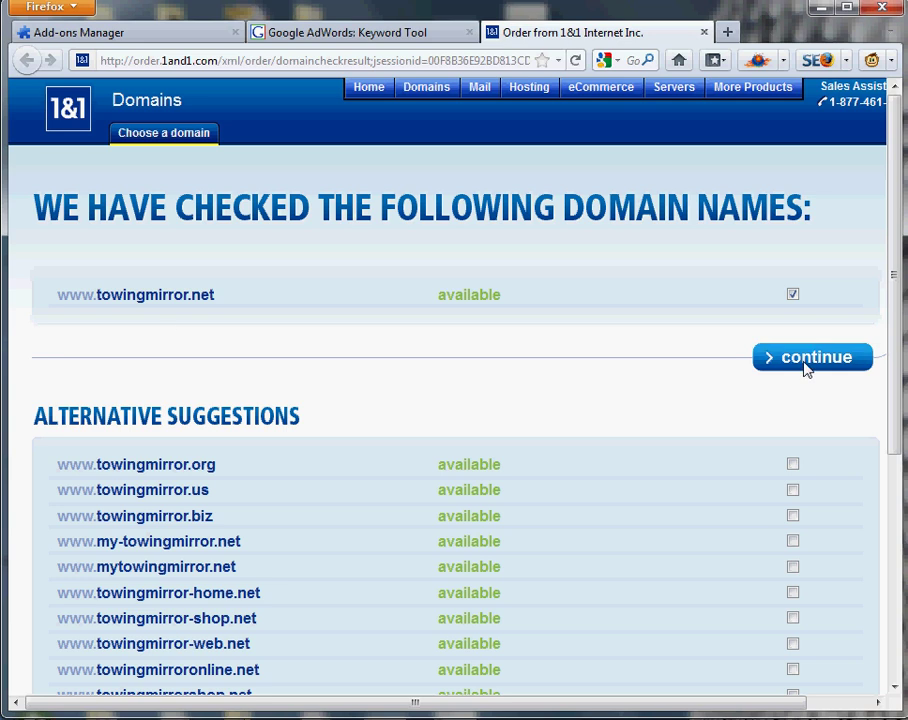
# Continue with towingmirror.net to the plan choices, then return to the keyword results tab
pyautogui.click(812, 357)
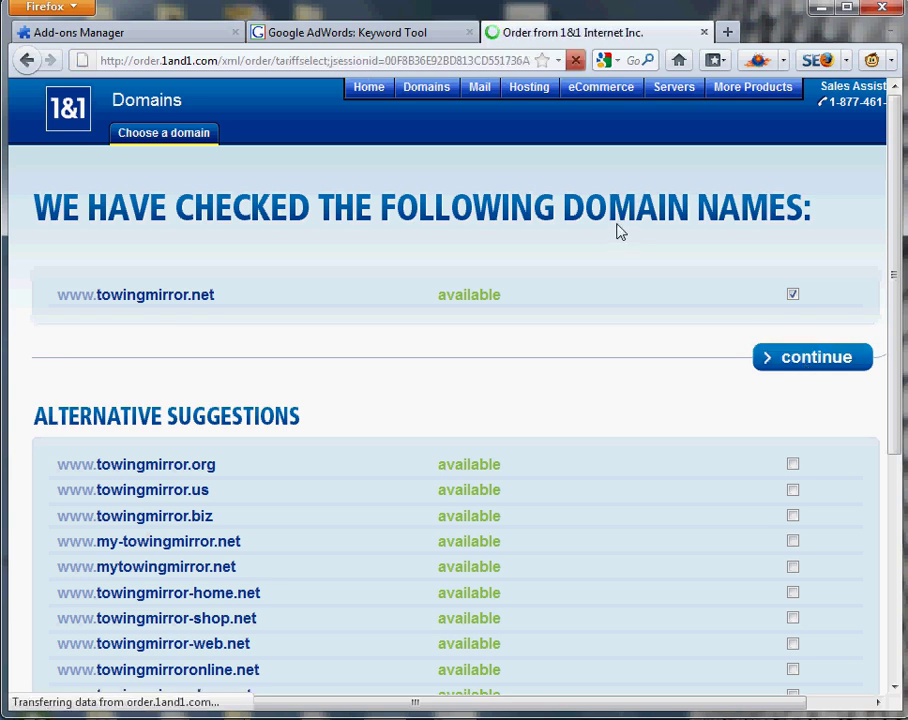
pyautogui.click(812, 357)
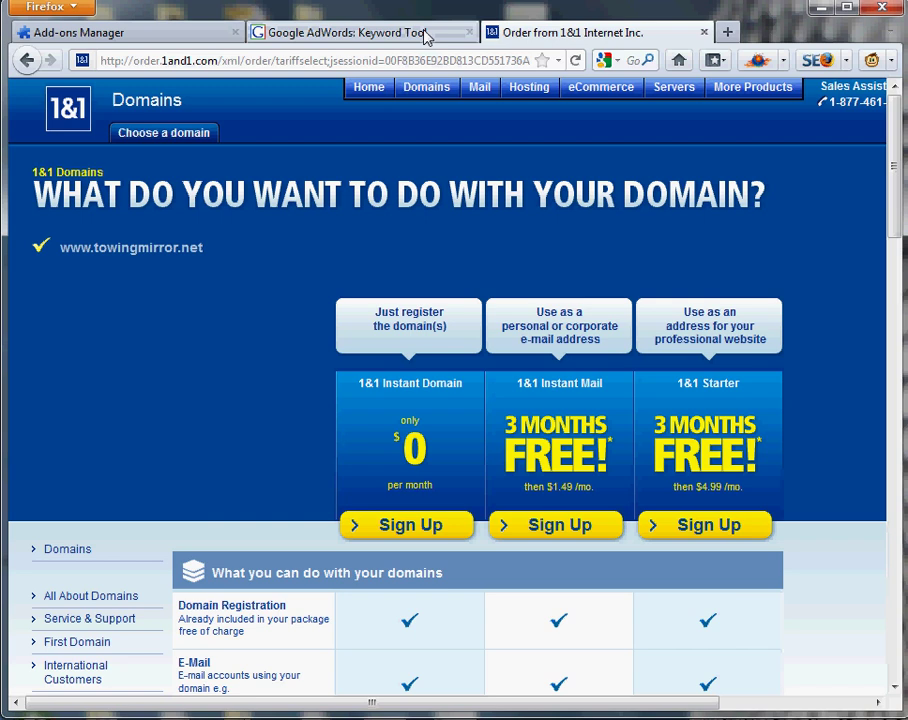
pyautogui.click(360, 32)
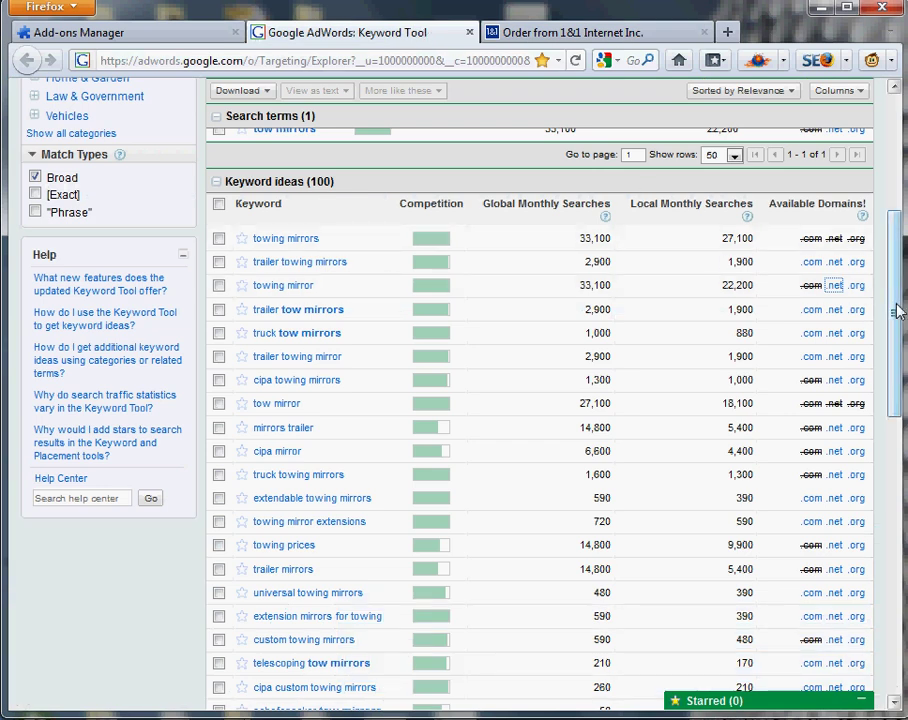
pyautogui.scroll(3)
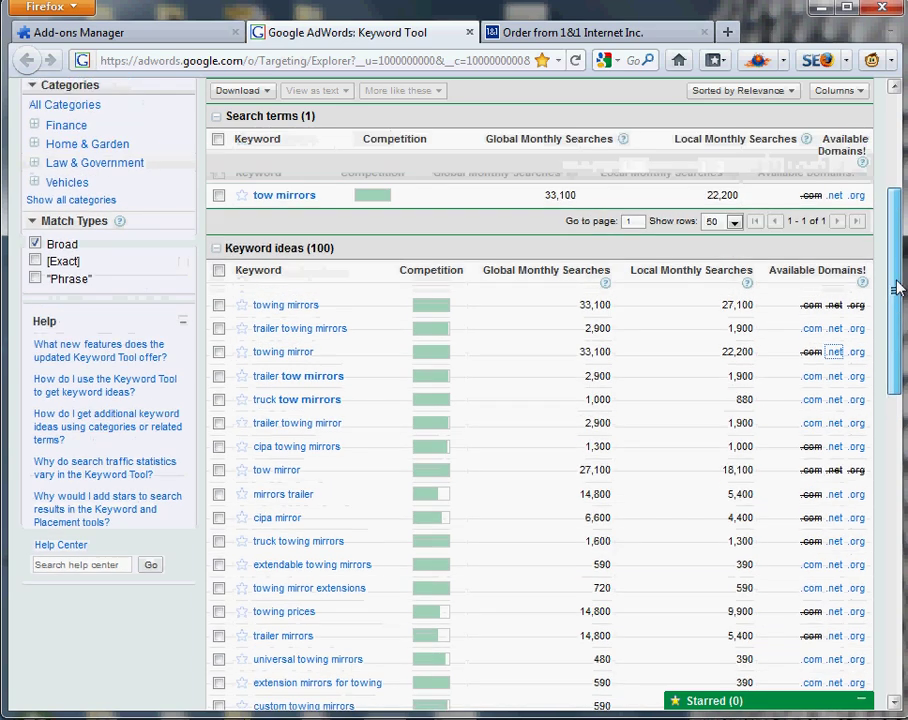
pyautogui.scroll(3)
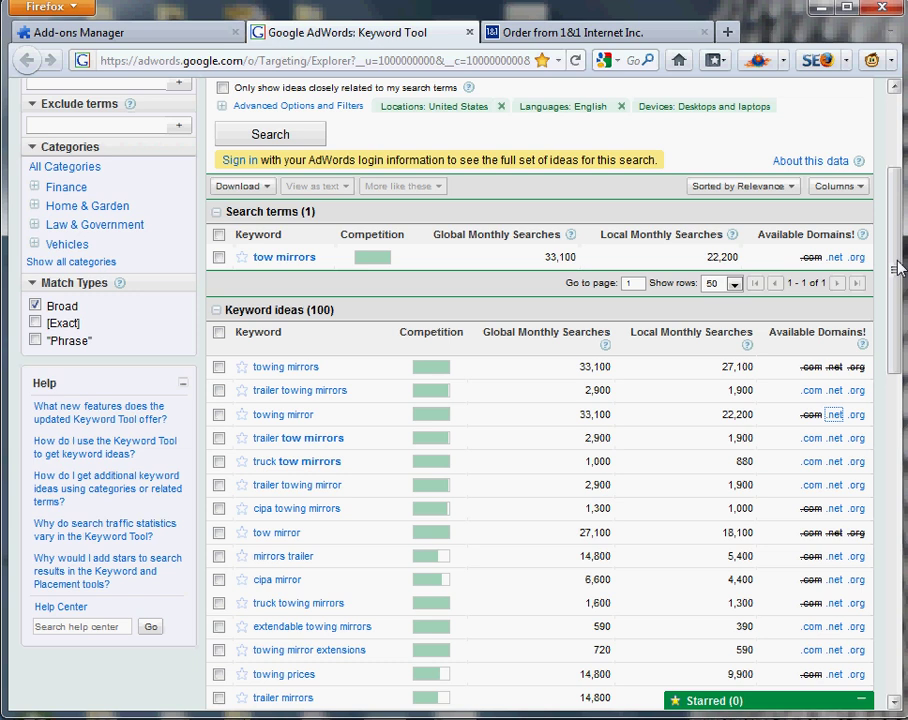
pyautogui.scroll(-3)
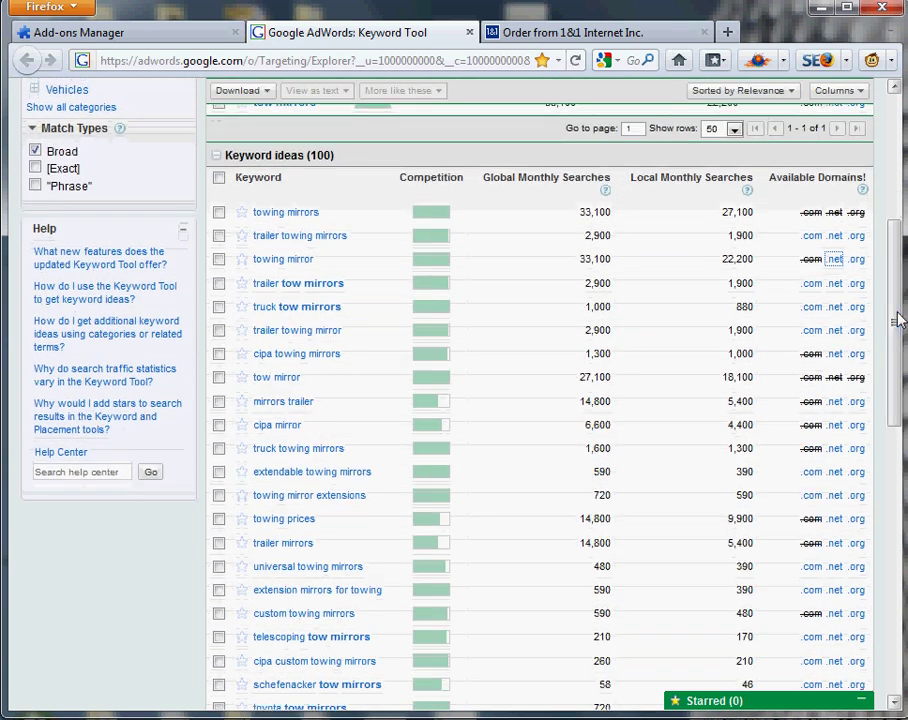